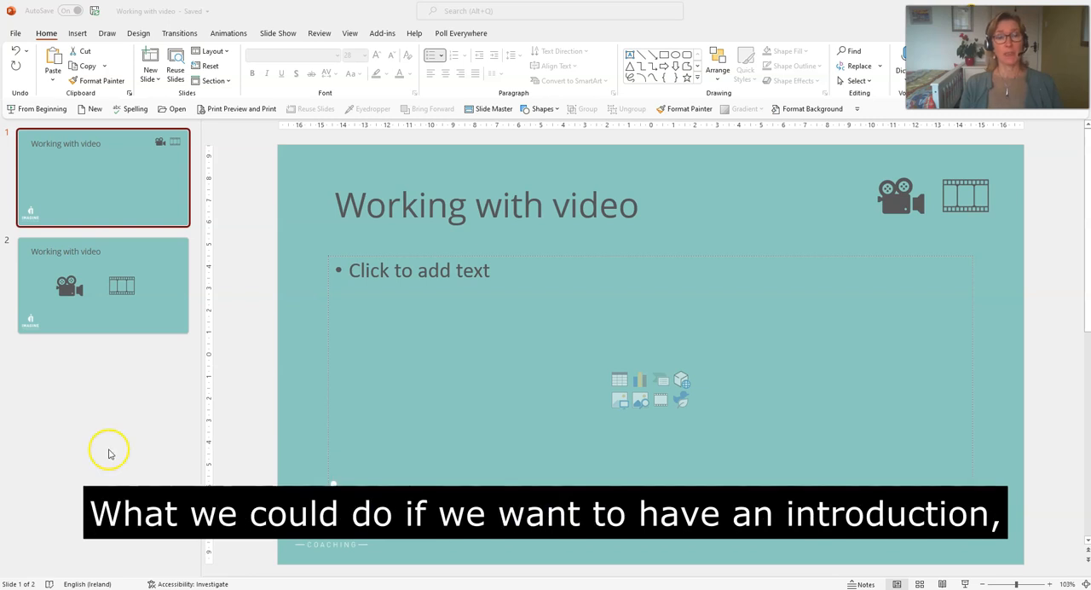
{"action": "mouse_move", "coordinate": [406, 249]}
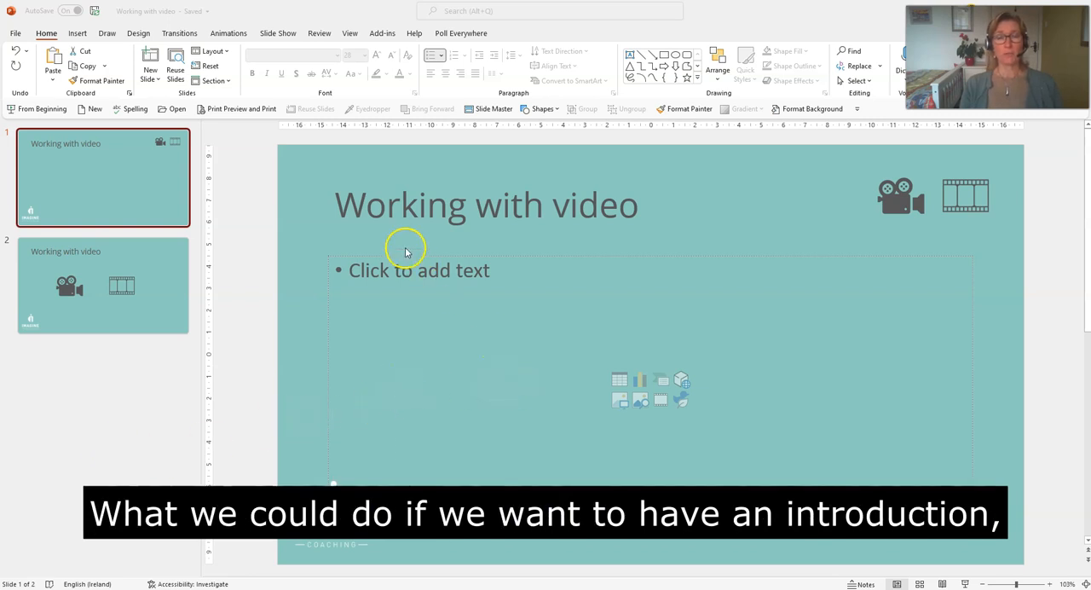
{"action": "mouse_move", "coordinate": [409, 210]}
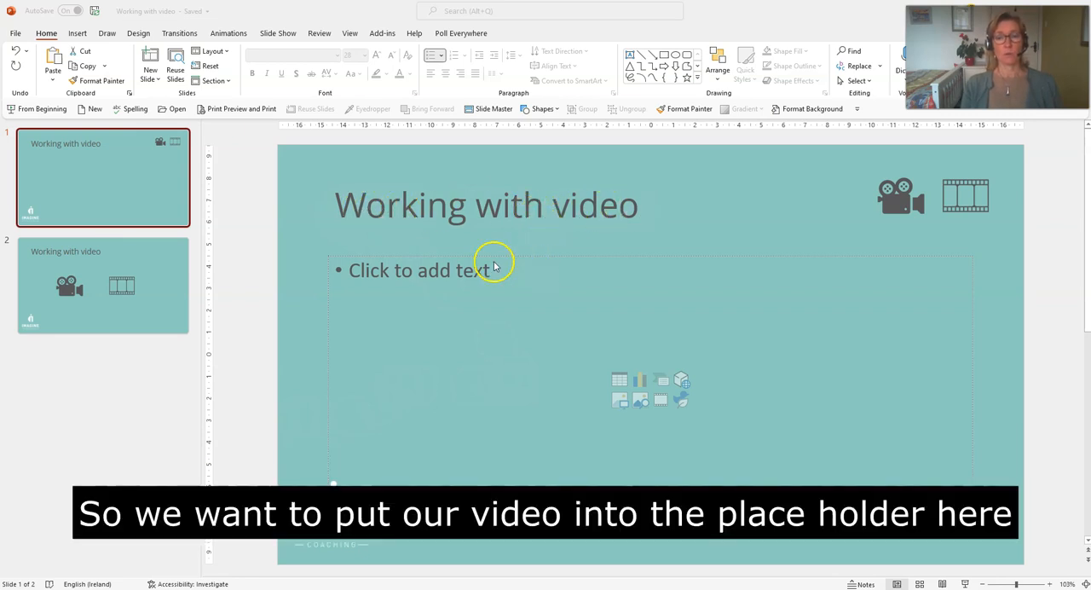
{"action": "mouse_move", "coordinate": [808, 346]}
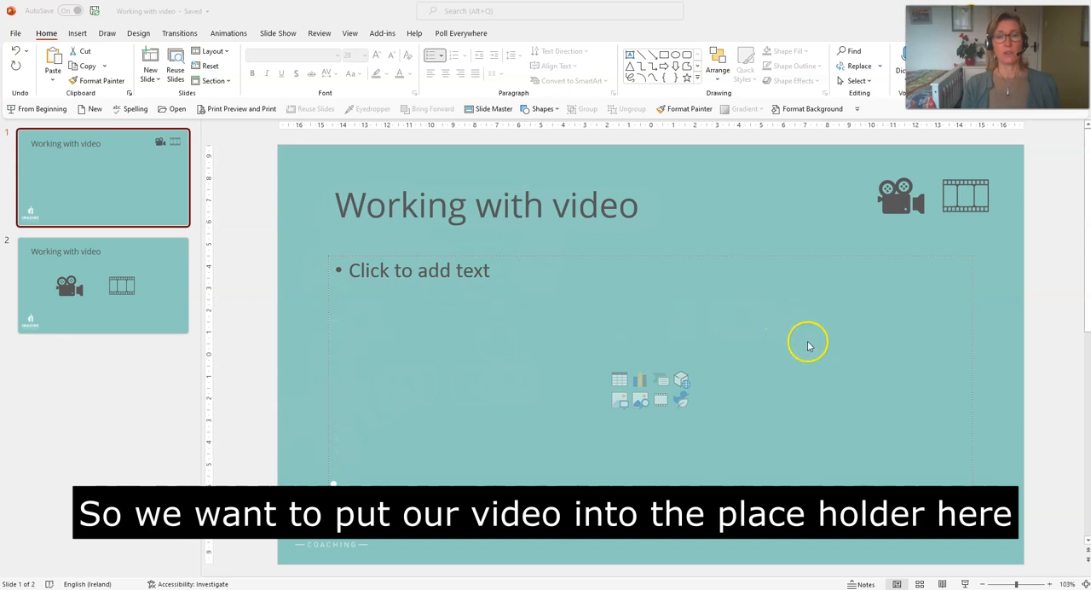
{"action": "mouse_move", "coordinate": [639, 418]}
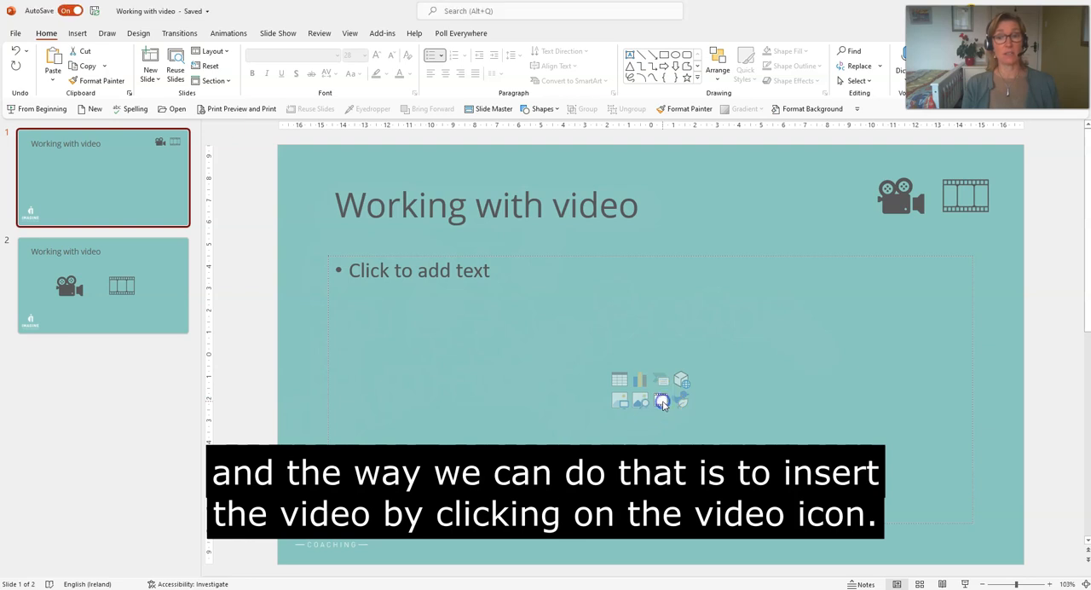
Step: Insert the coaching video file into the content placeholder below the title
{"action": "left_click", "coordinate": [662, 401]}
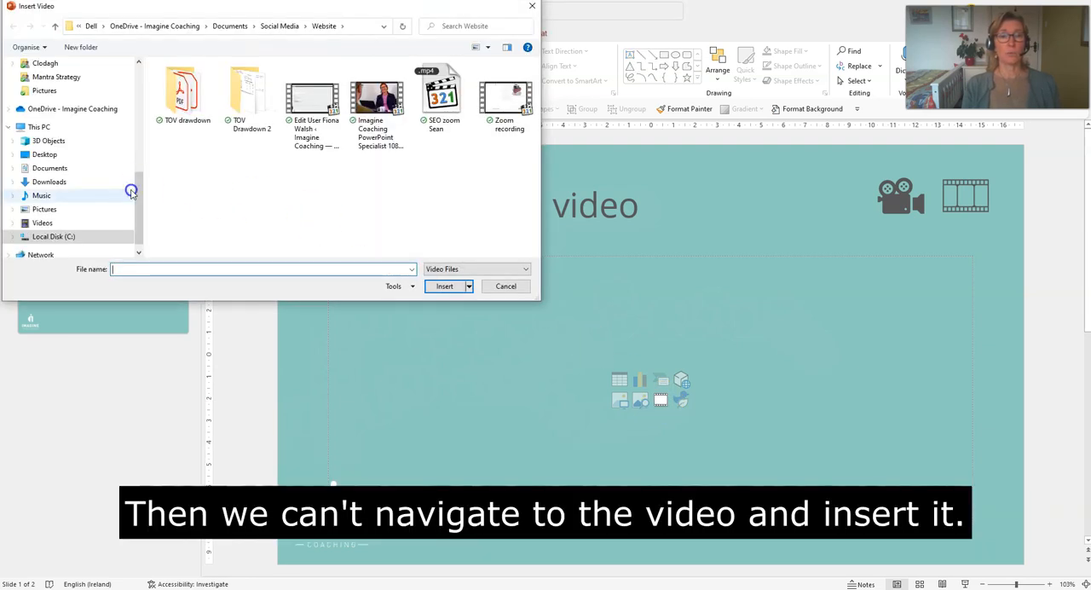
{"action": "left_click", "coordinate": [377, 88]}
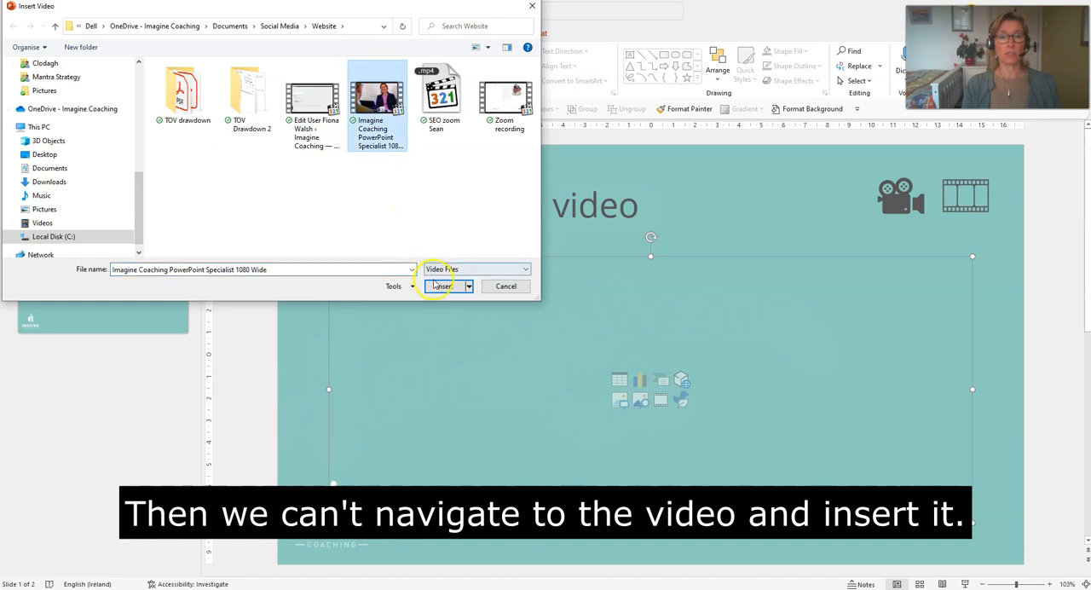
{"action": "left_click", "coordinate": [440, 287]}
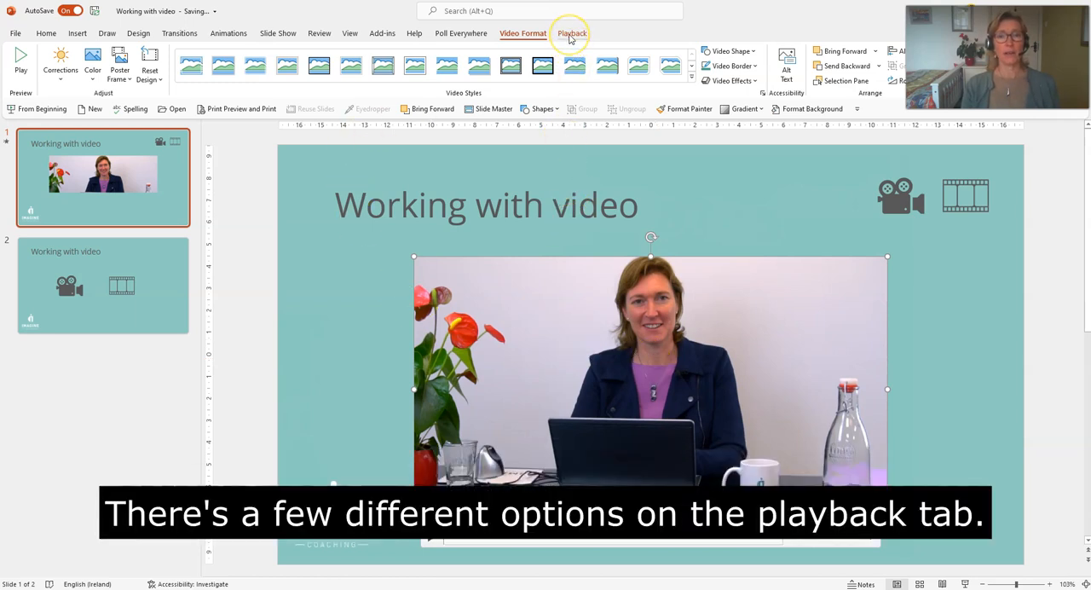
{"action": "mouse_move", "coordinate": [378, 246]}
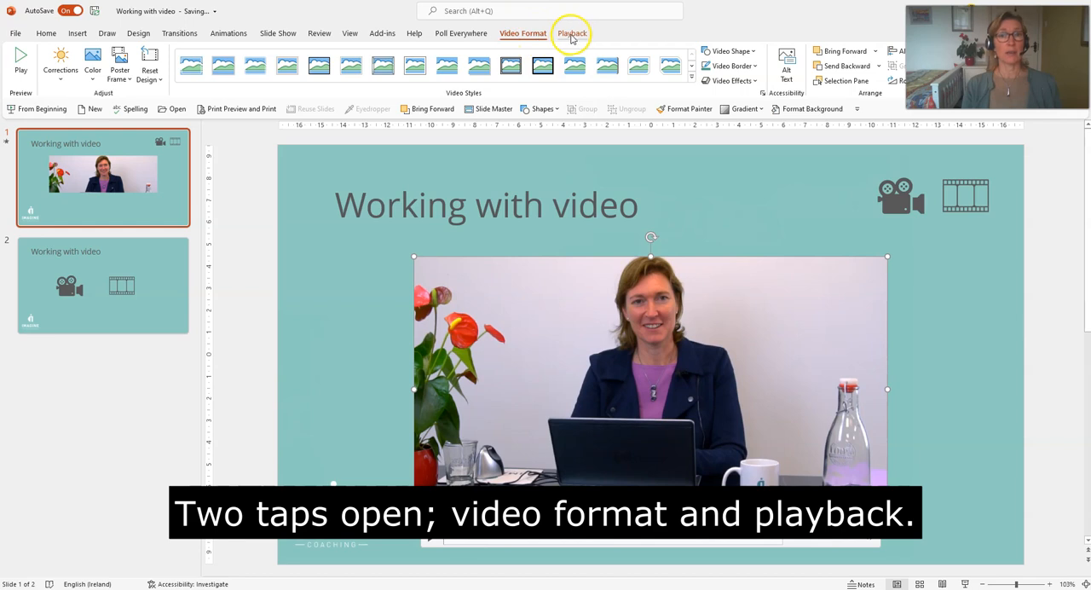
Step: Show the video's Playback options and the Start choices under Video Options
{"action": "left_click", "coordinate": [571, 34]}
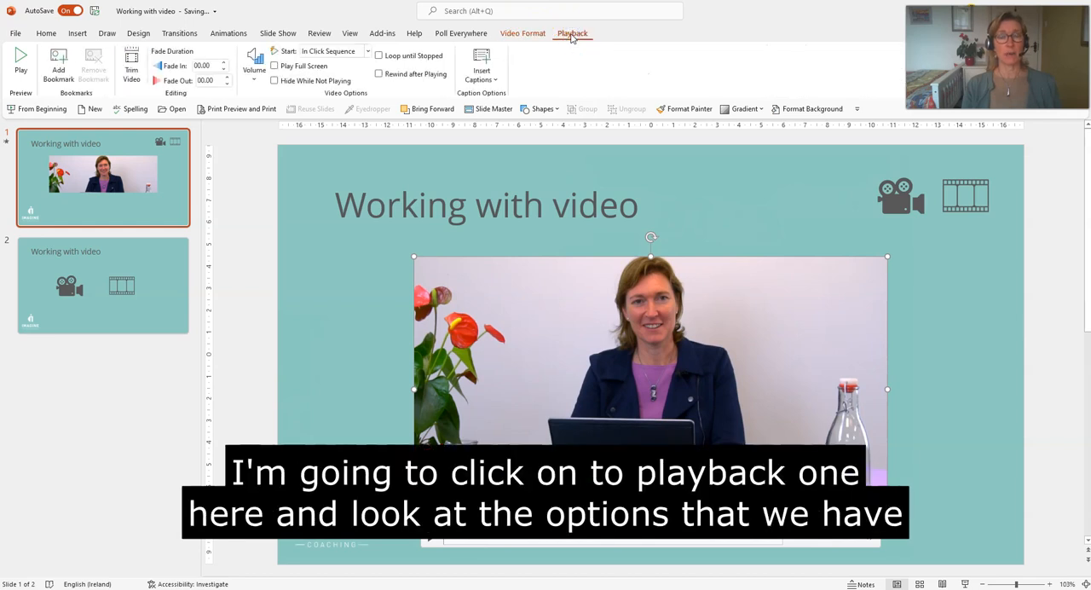
{"action": "mouse_move", "coordinate": [515, 32]}
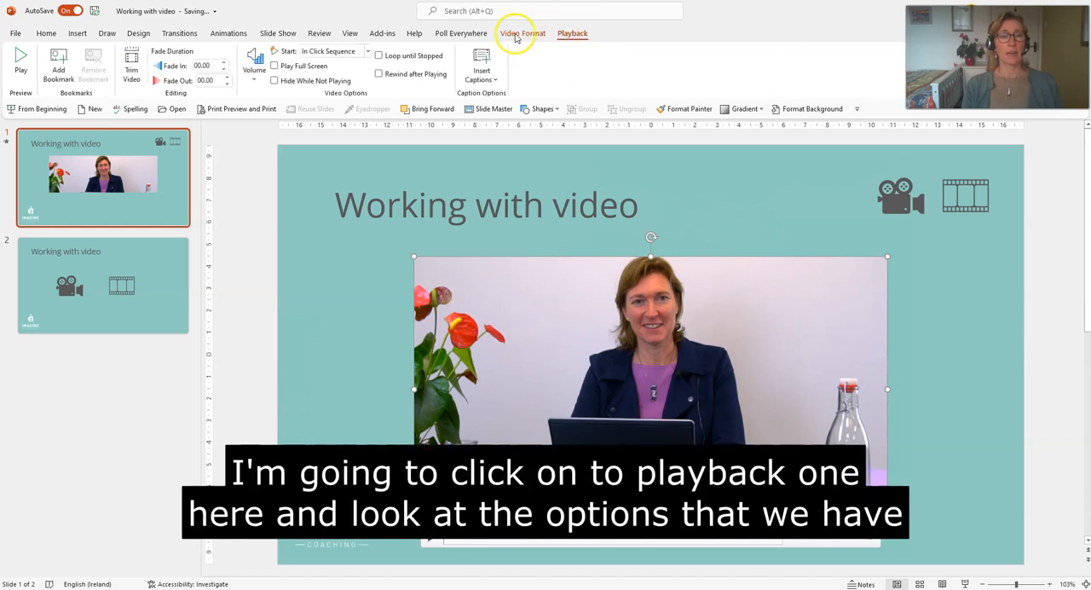
{"action": "left_click", "coordinate": [573, 32]}
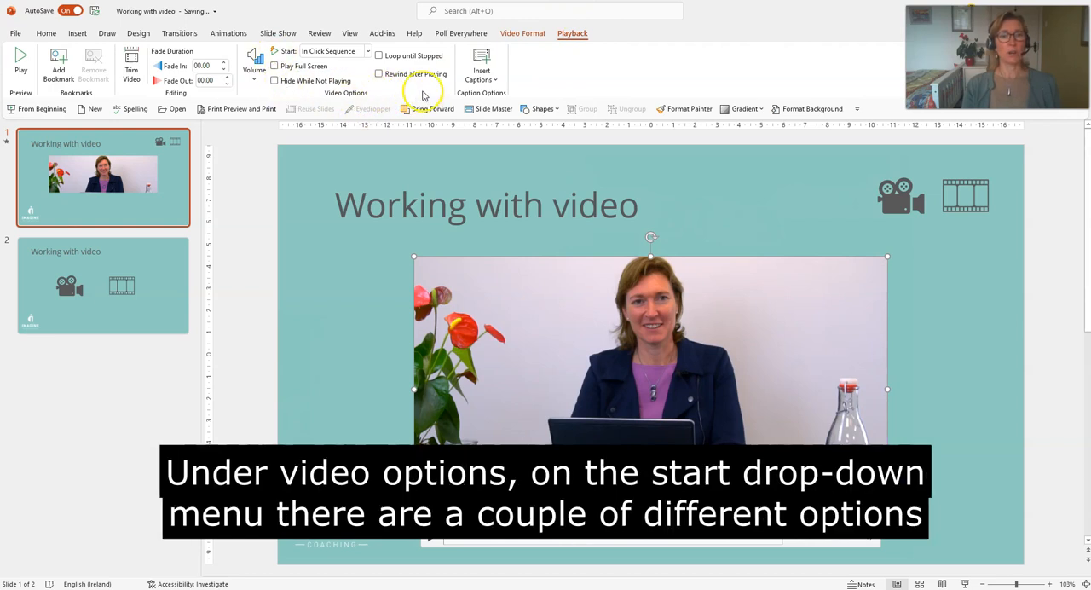
{"action": "mouse_move", "coordinate": [304, 66]}
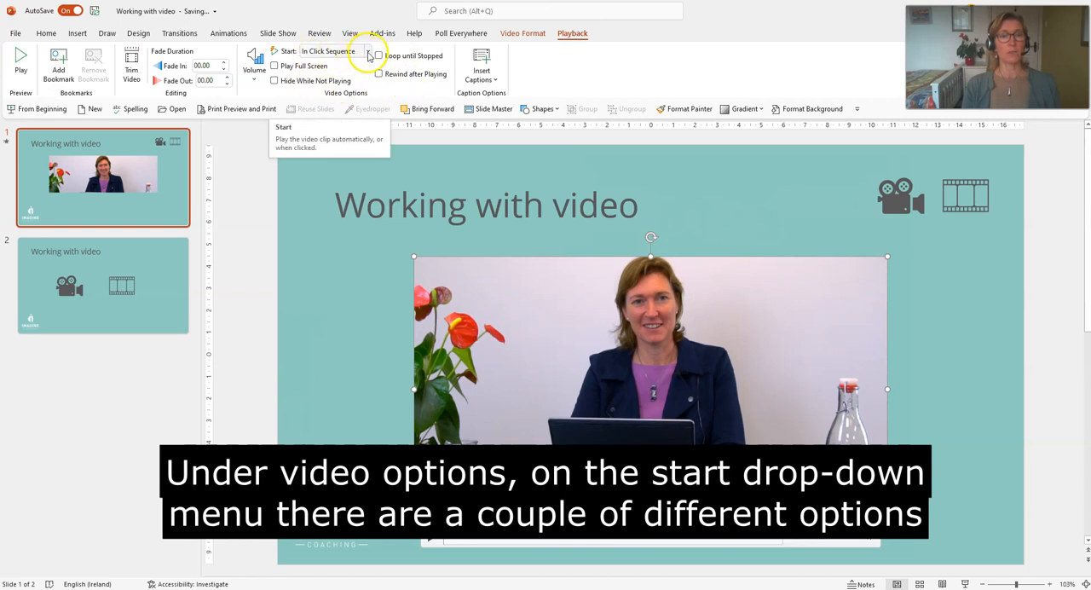
{"action": "left_click", "coordinate": [368, 51]}
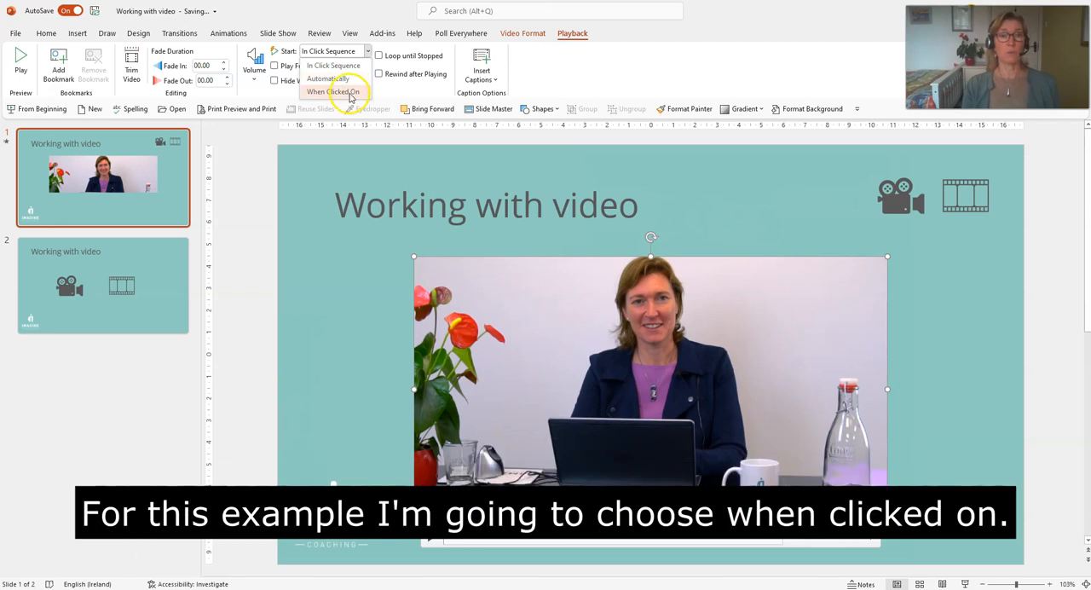
Step: Set the video to start When Clicked On with Play Full Screen ticked
{"action": "left_click", "coordinate": [334, 92]}
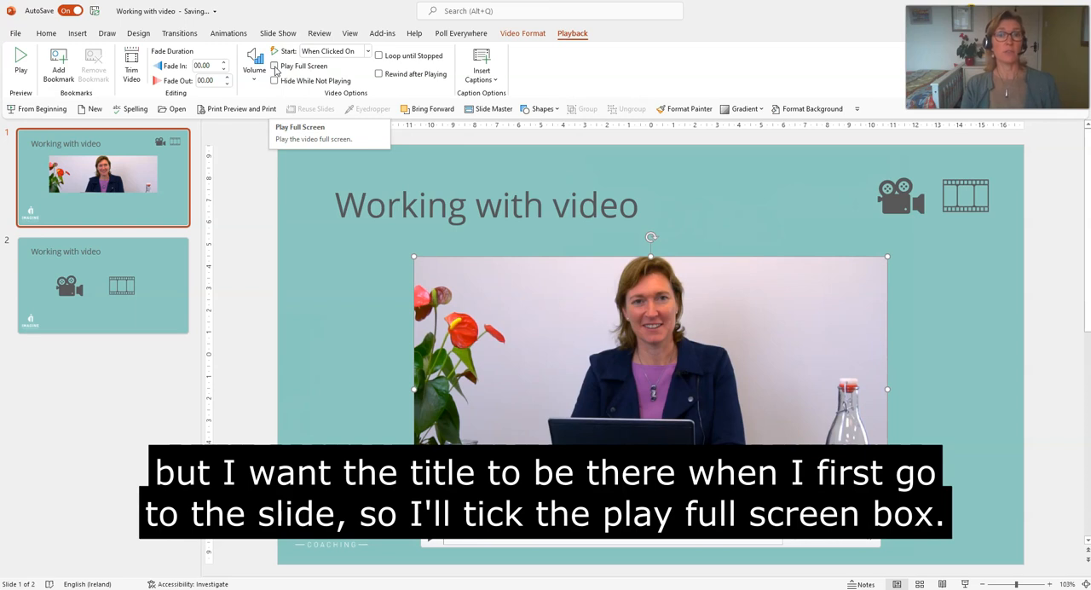
{"action": "left_click", "coordinate": [274, 67]}
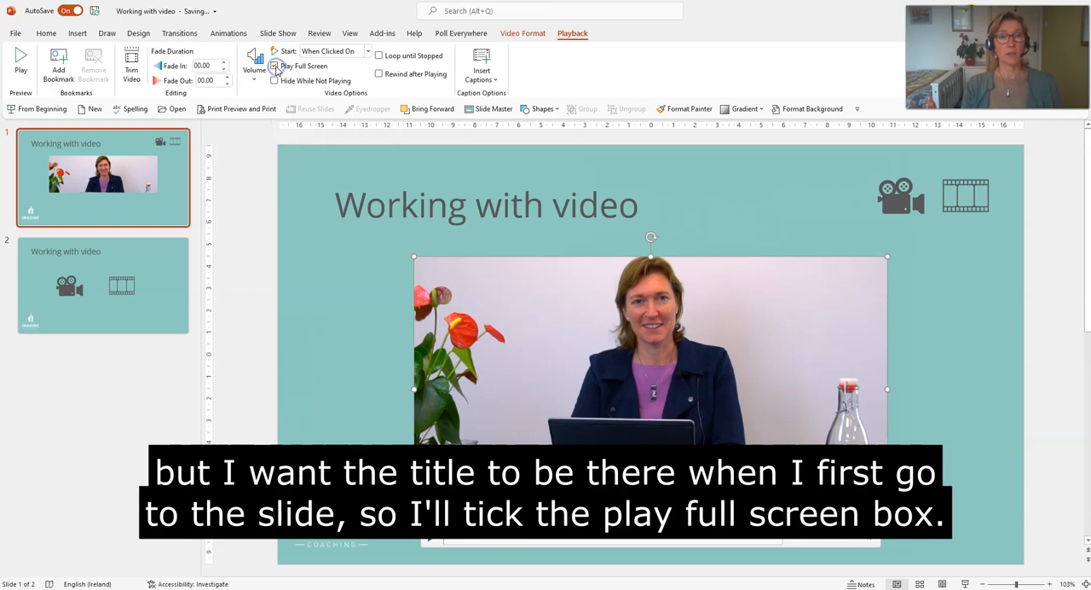
{"action": "left_click", "coordinate": [275, 65]}
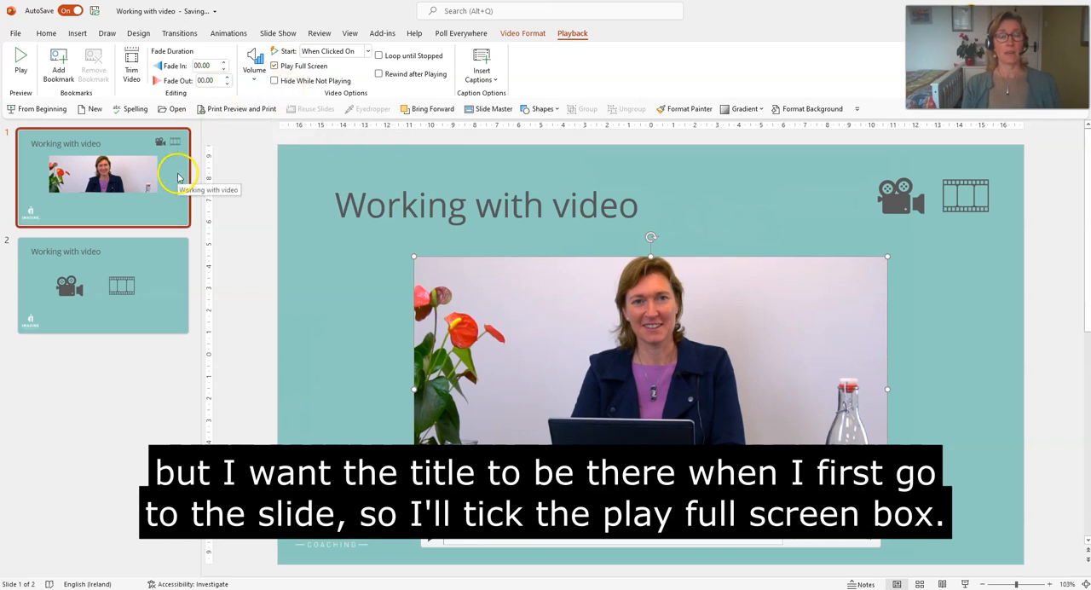